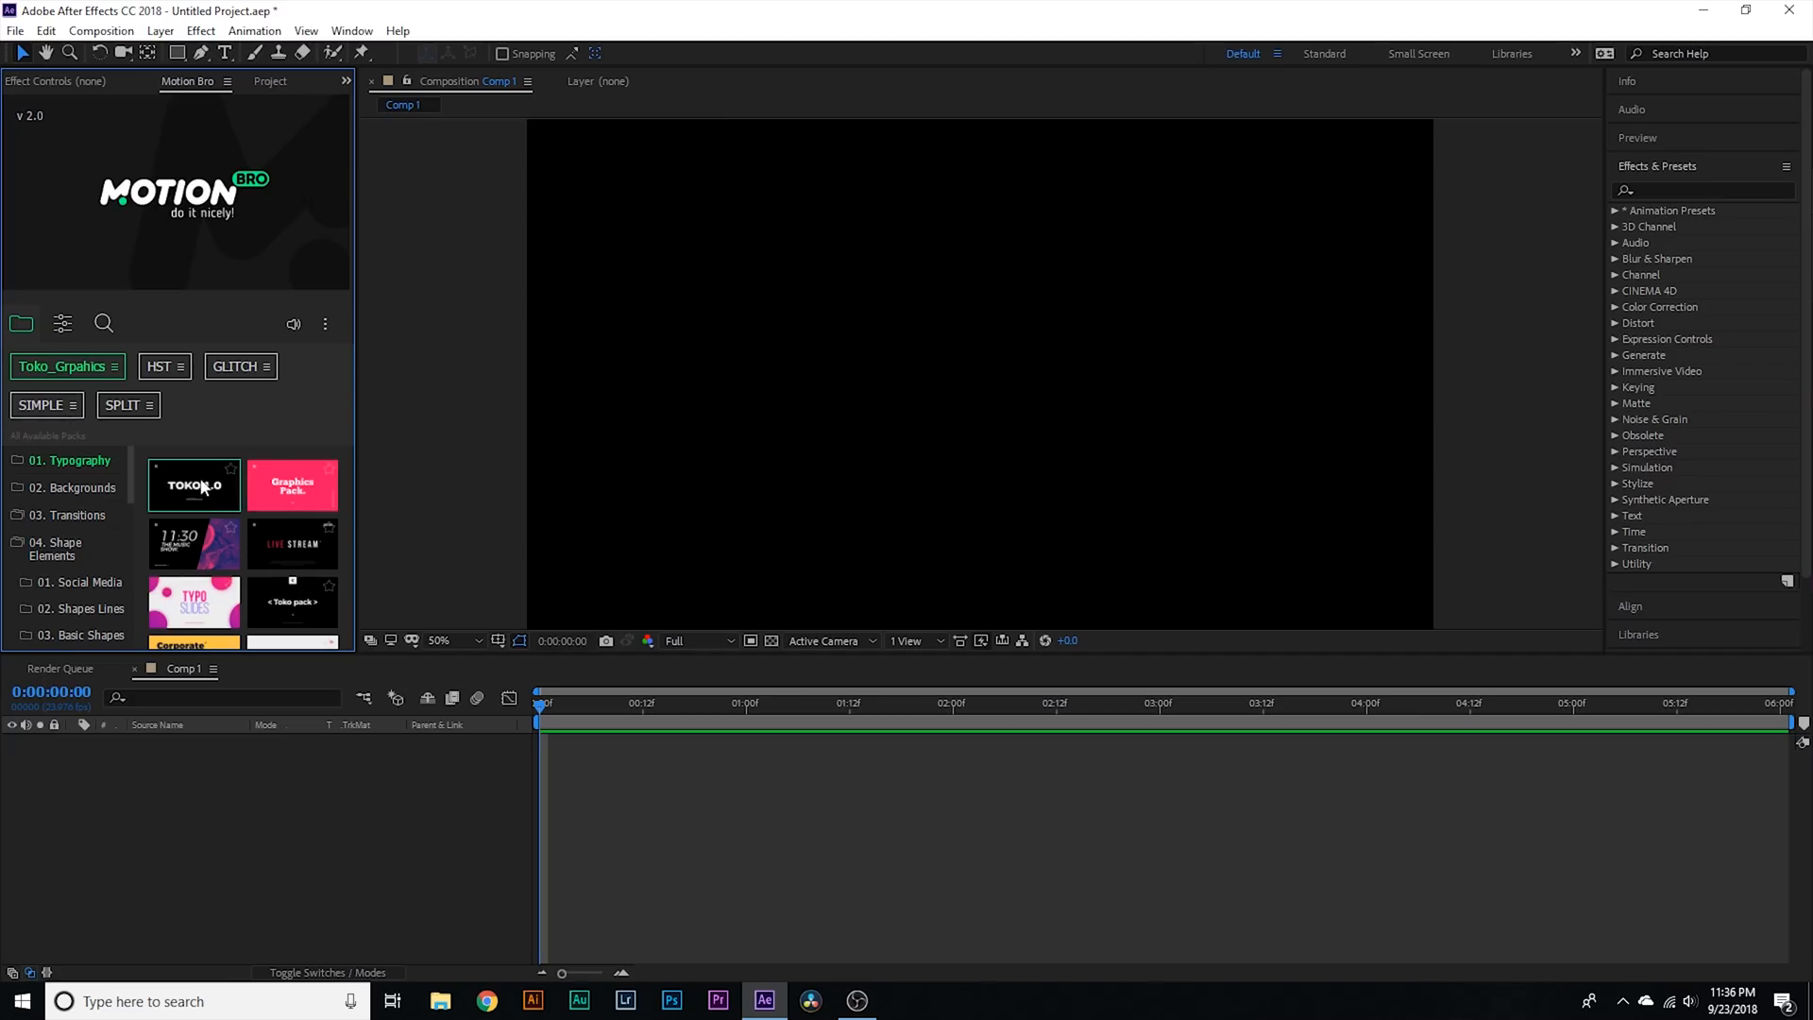
Step: Insert the TOKO 1.0 typography preset, dismiss the missing fonts warning, and open its slide composition
click(193, 484)
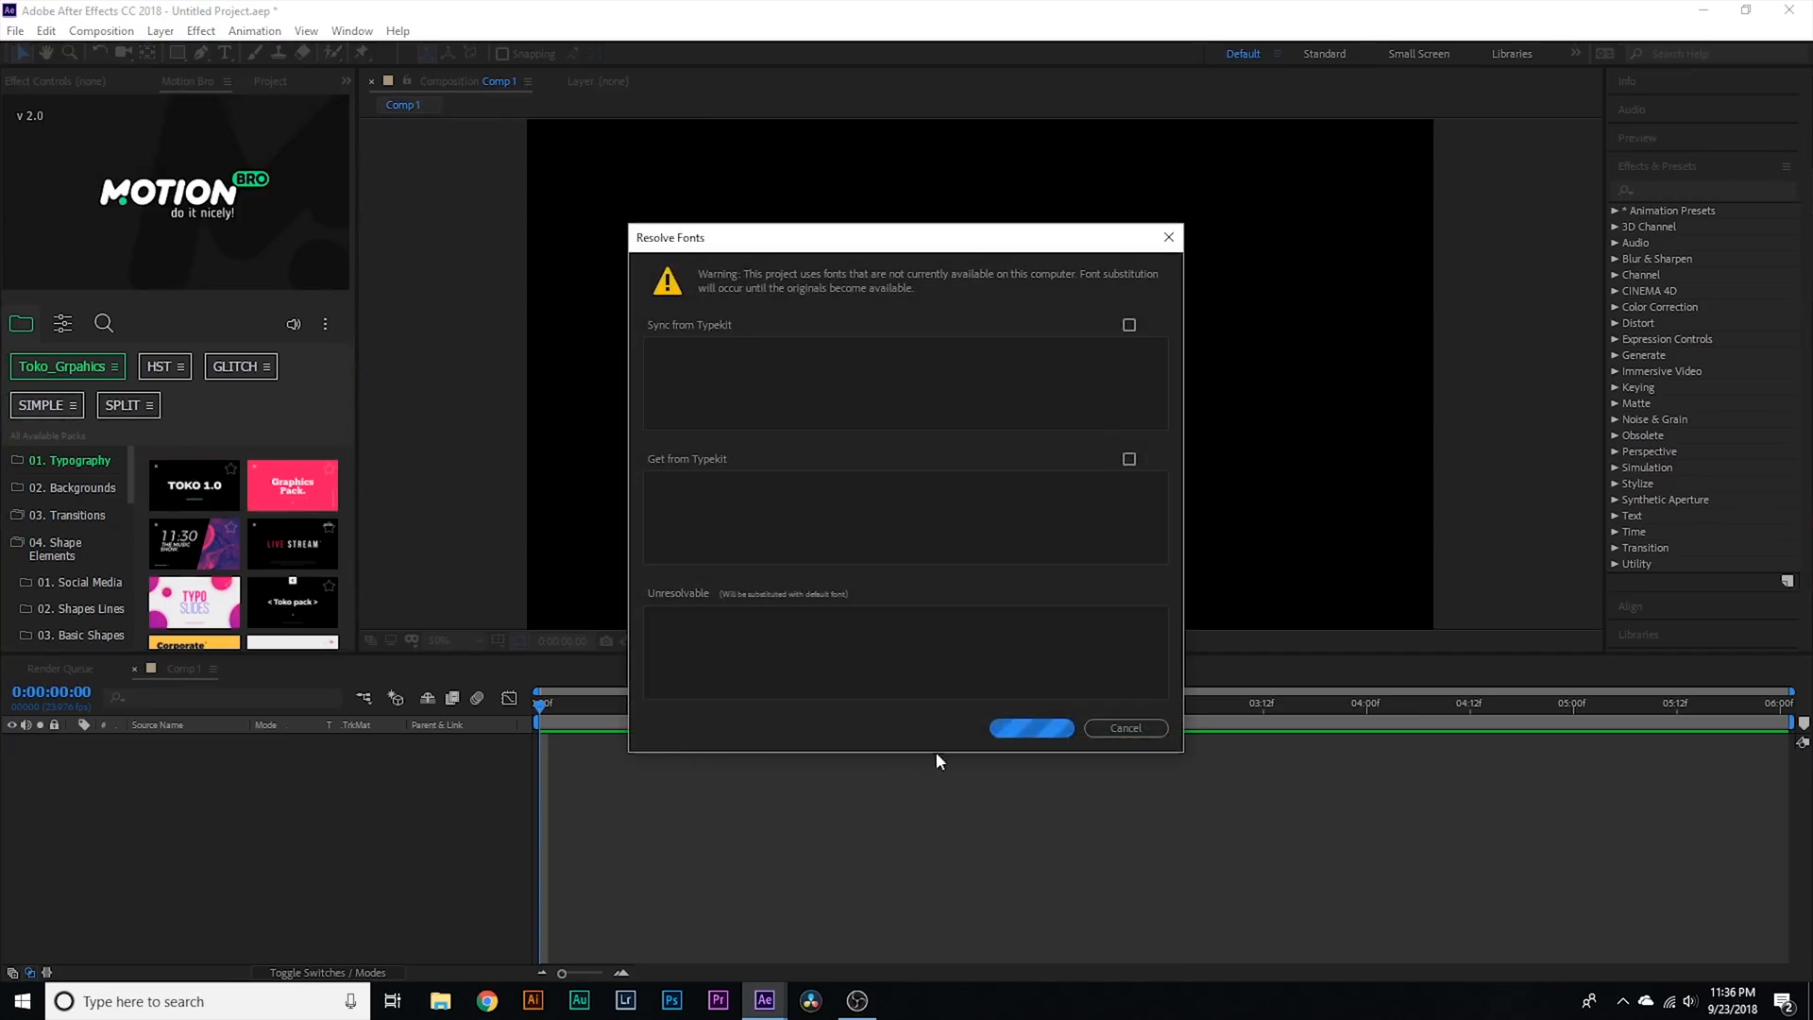
click(1029, 727)
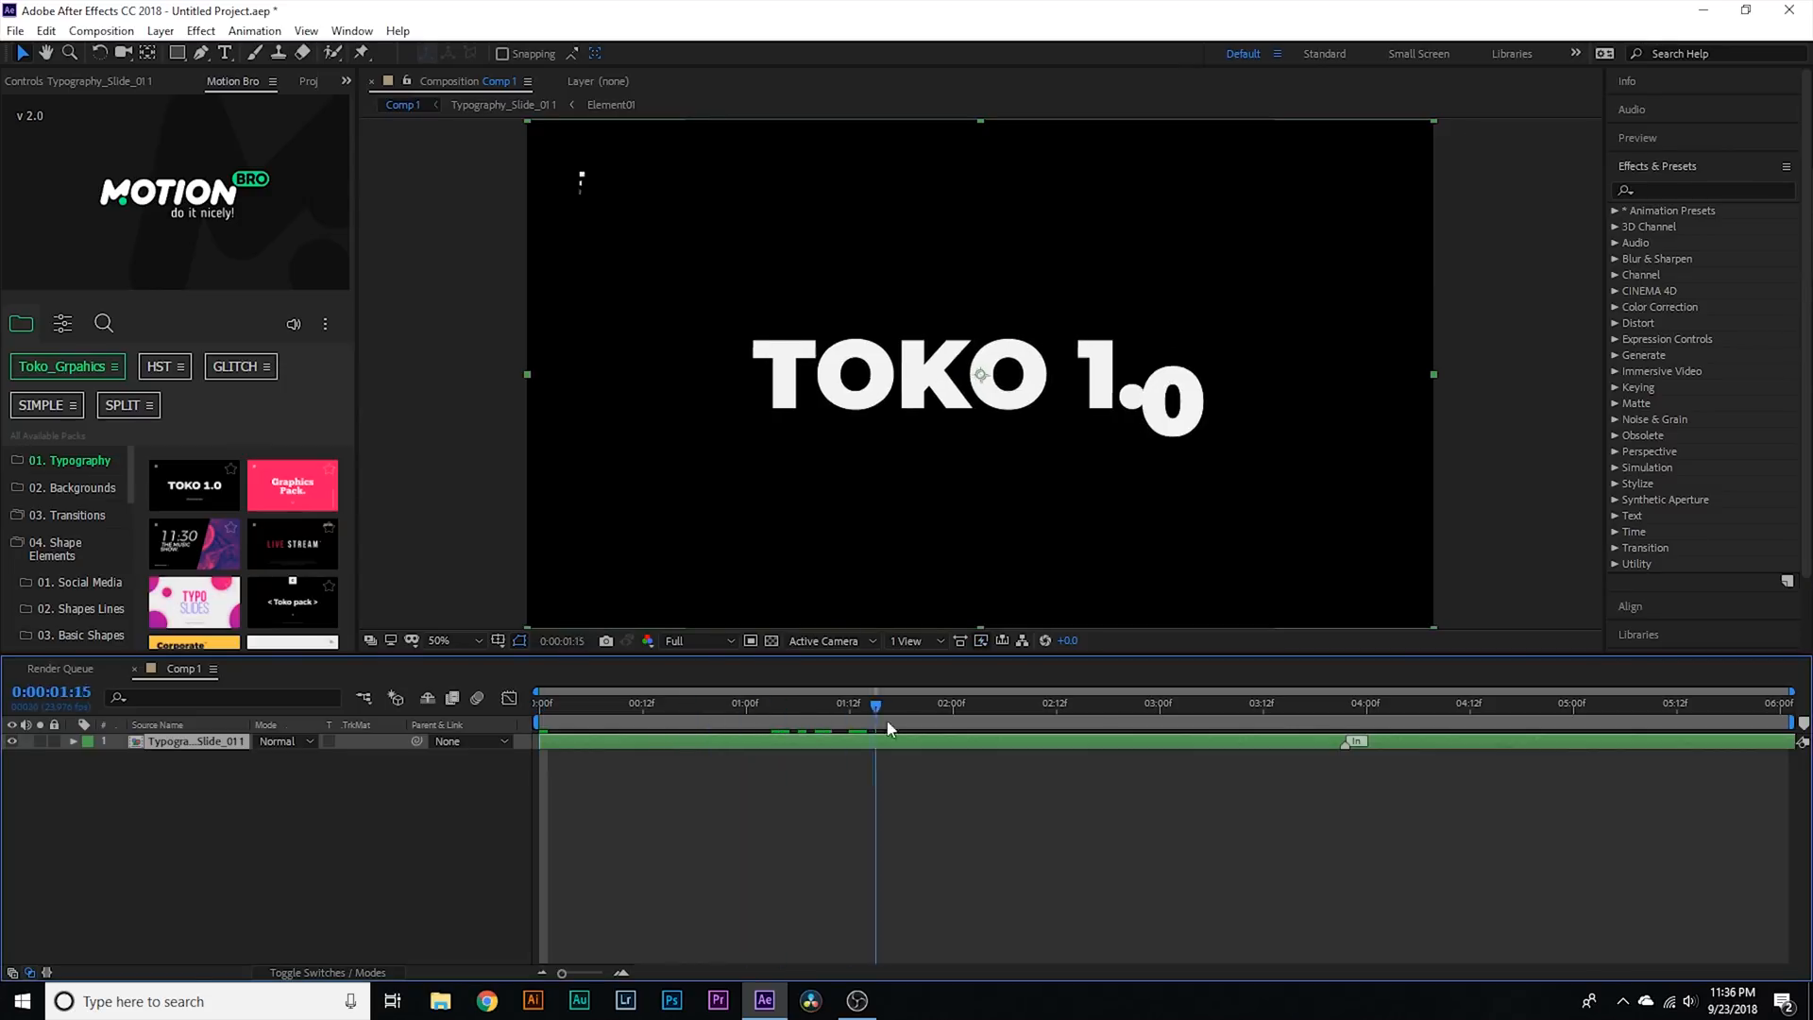
click(978, 702)
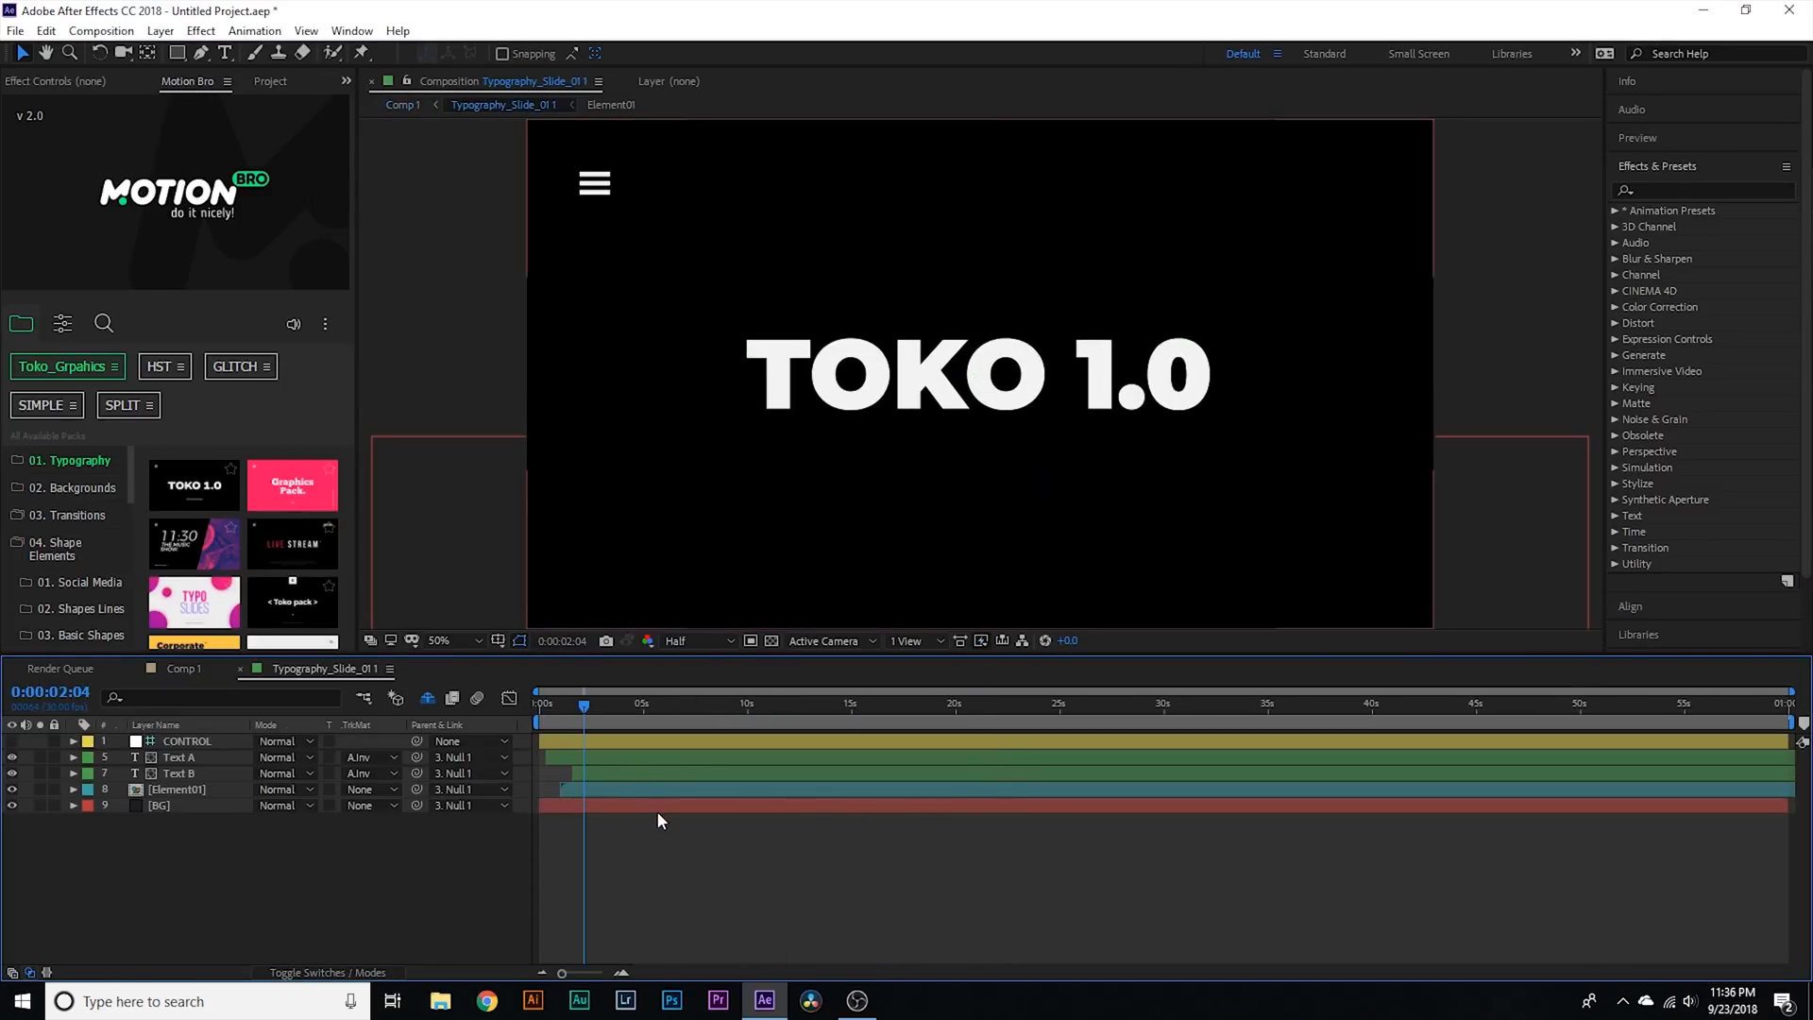
Step: Select the Text A title layer and retype its text as ANCREW
click(179, 756)
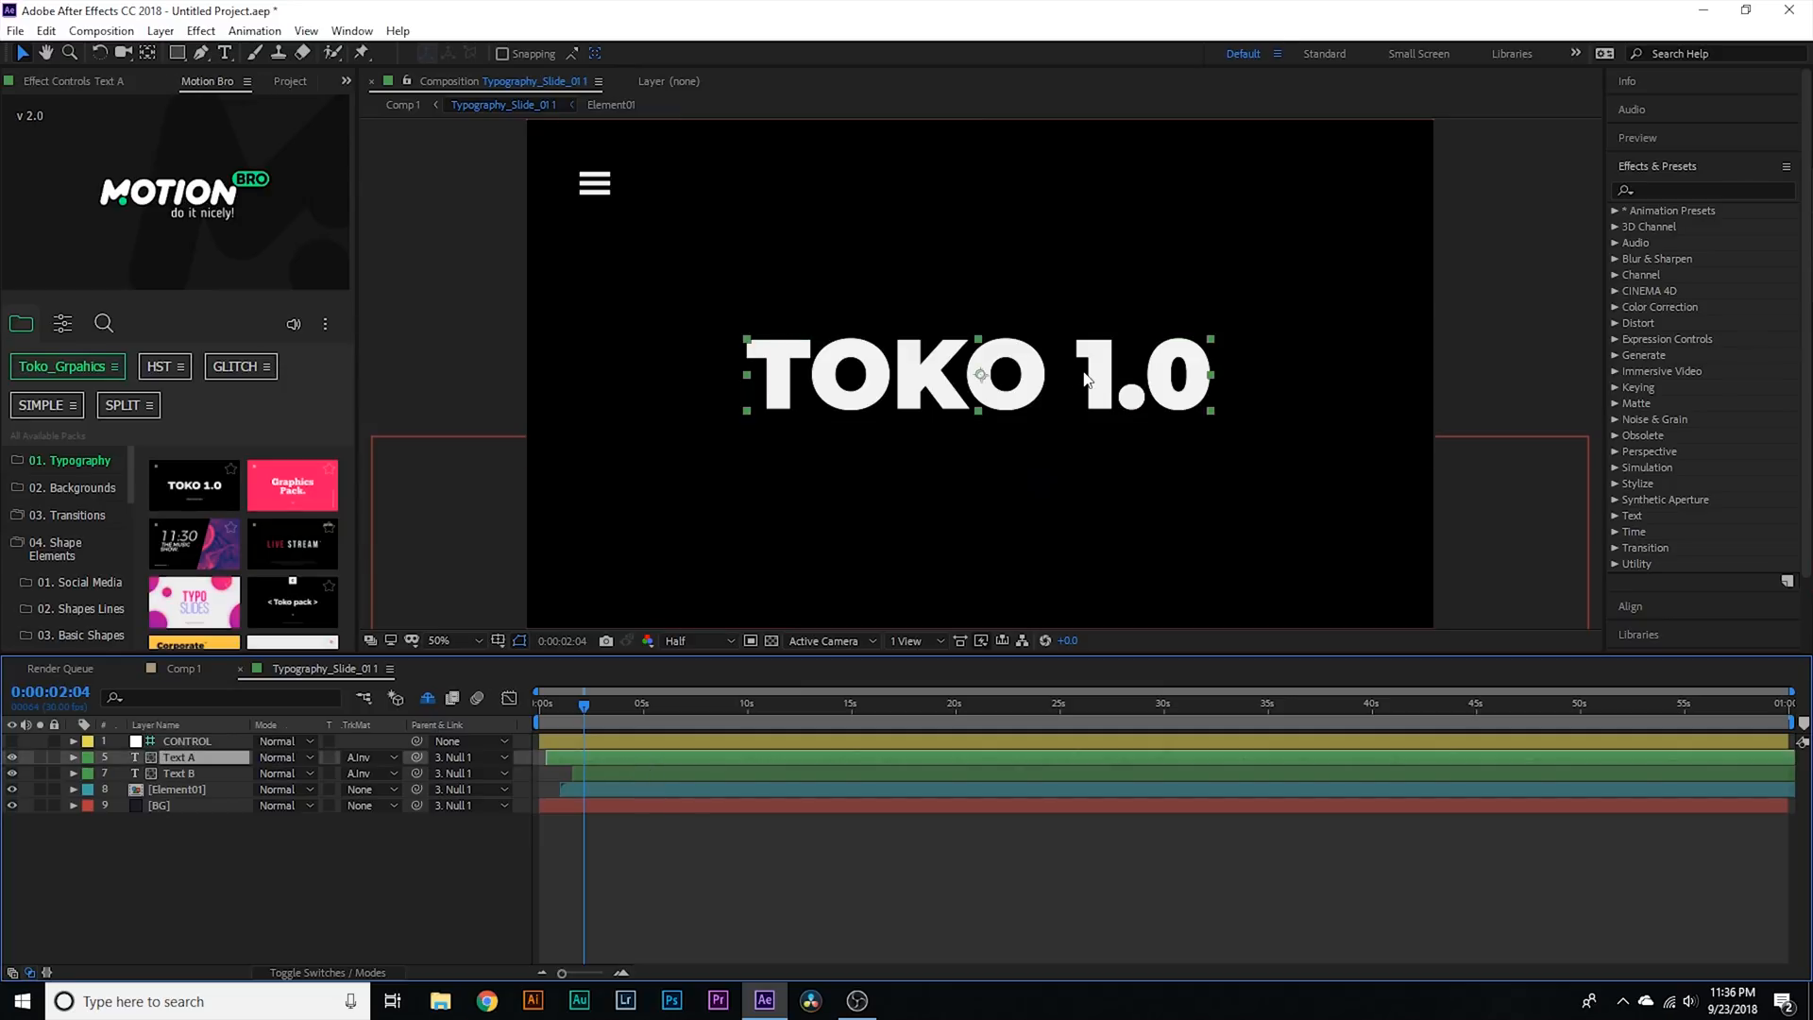
key(ctrl+t)
text(ANCREW)
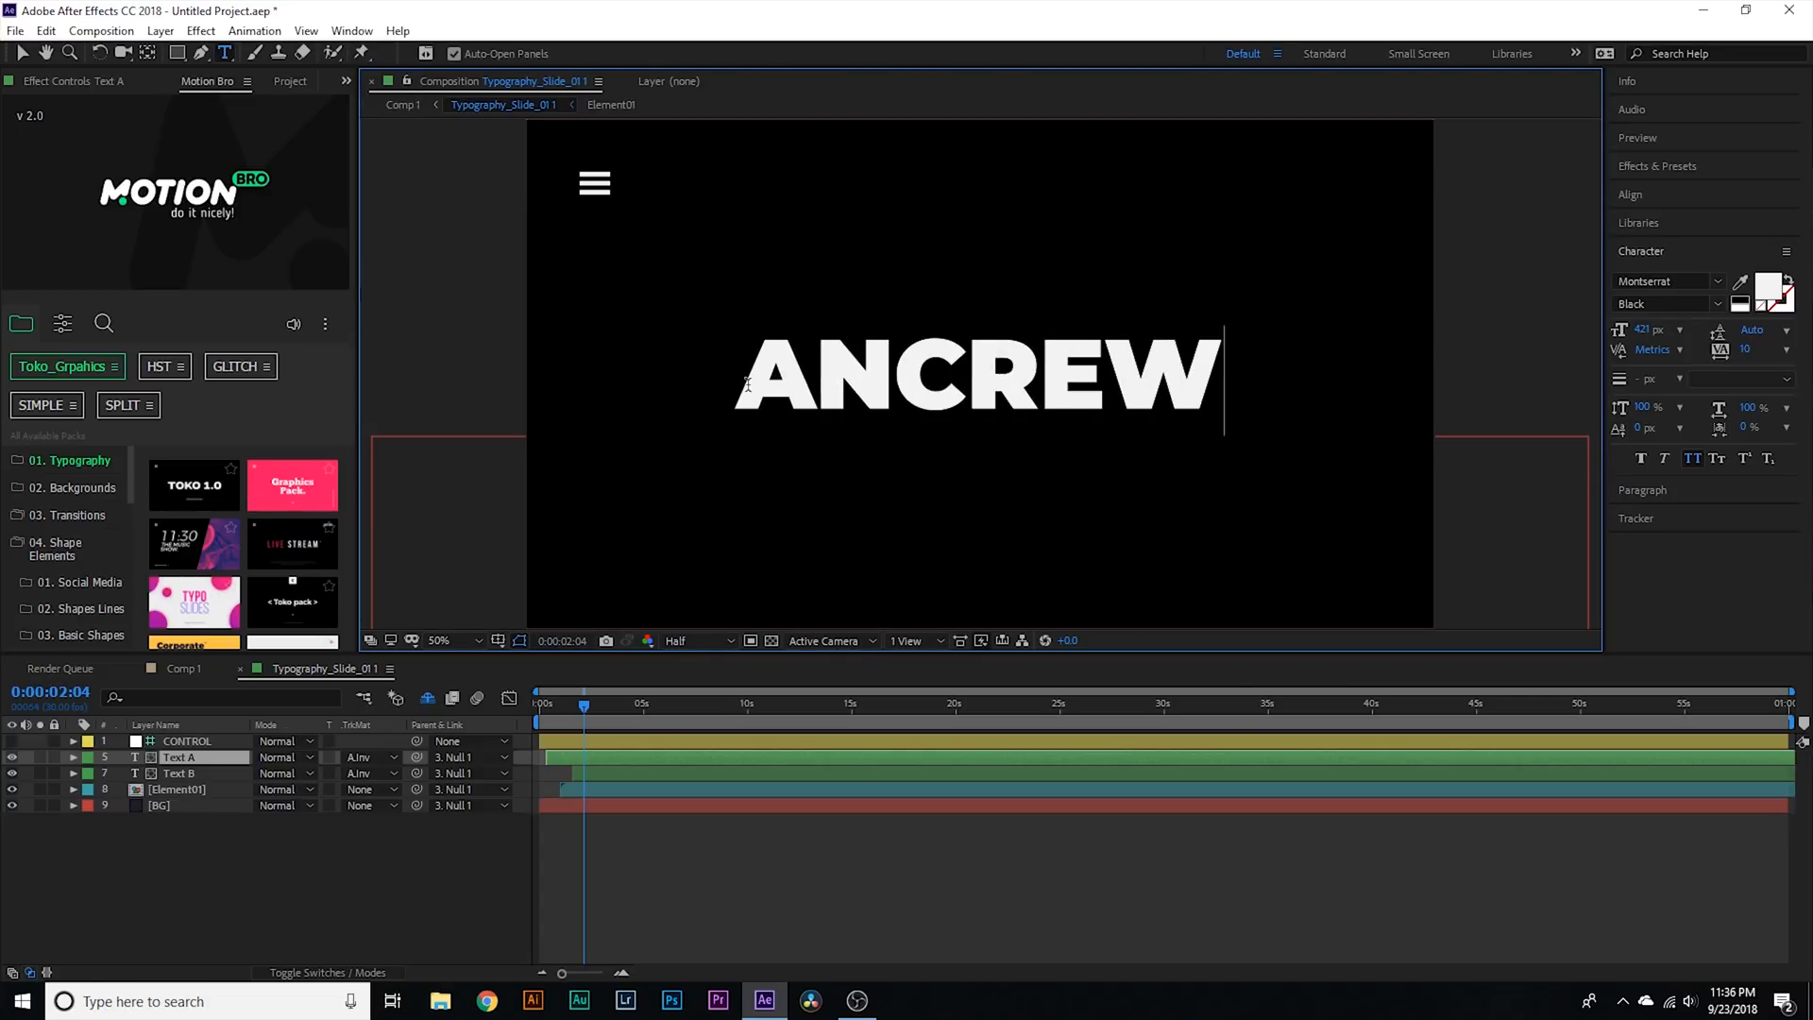
Step: Keep the Montserrat font and set the title's tracking to -44
click(1664, 281)
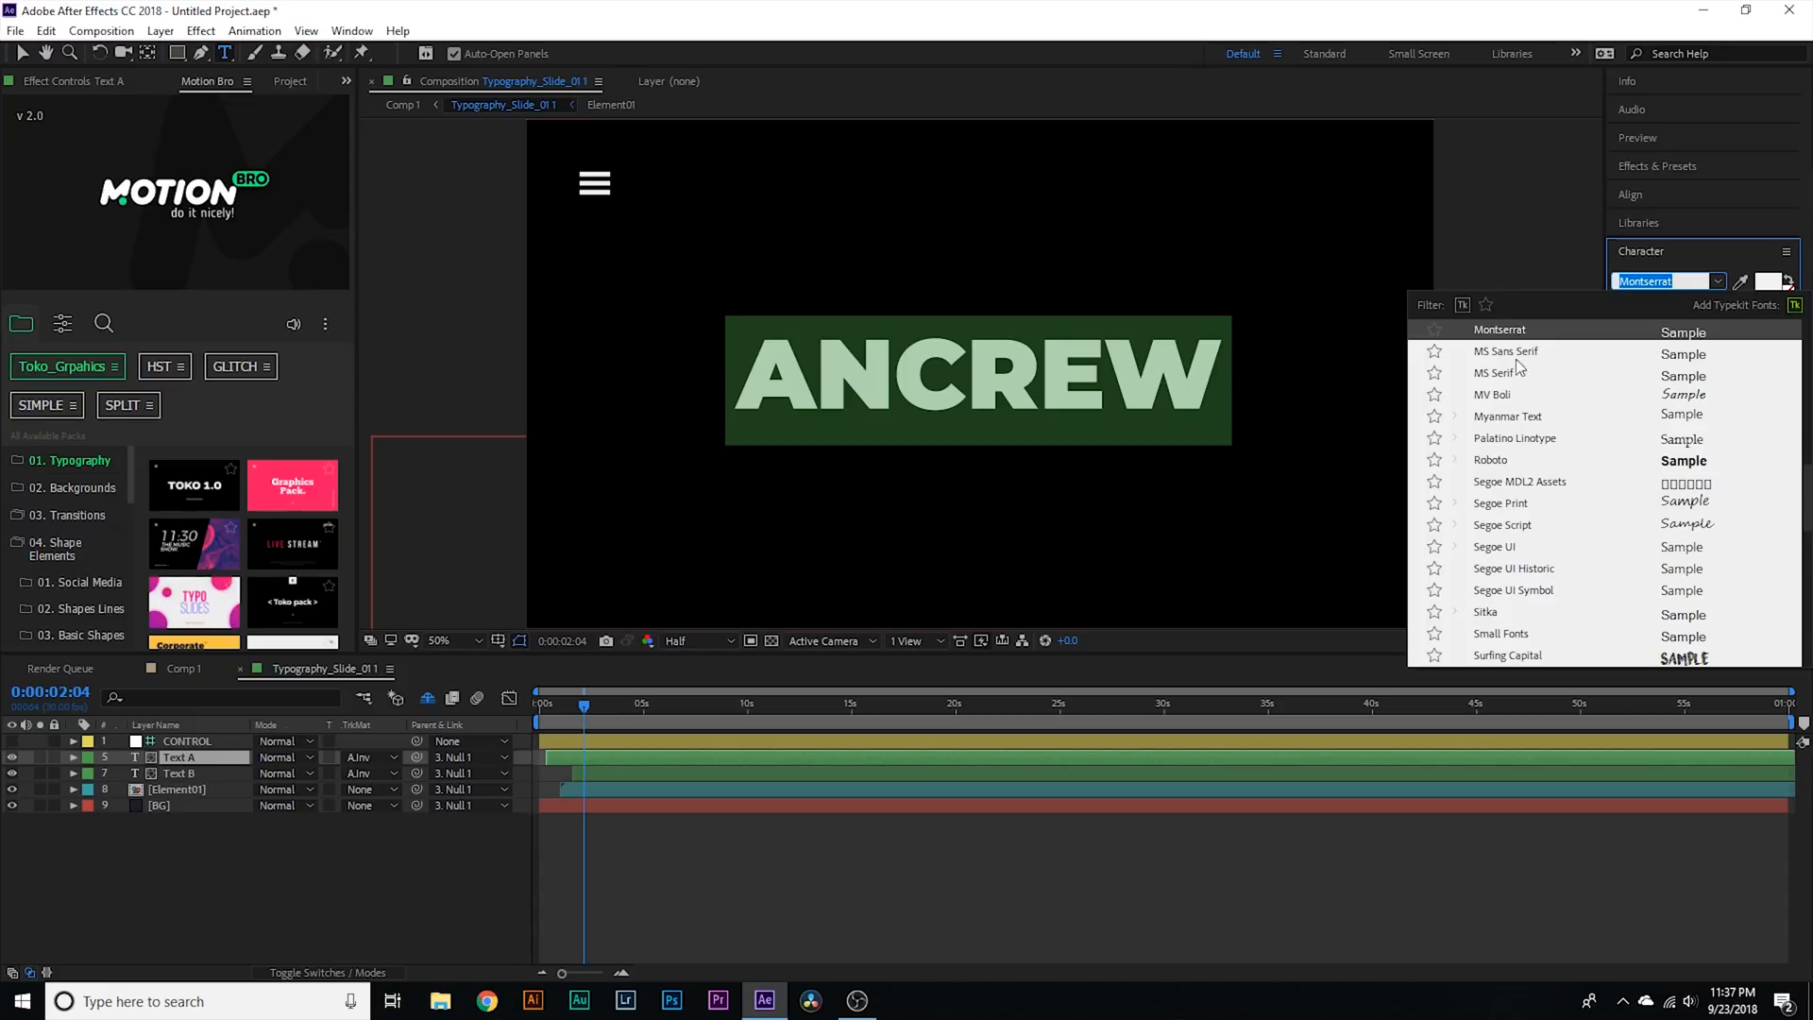
click(1500, 329)
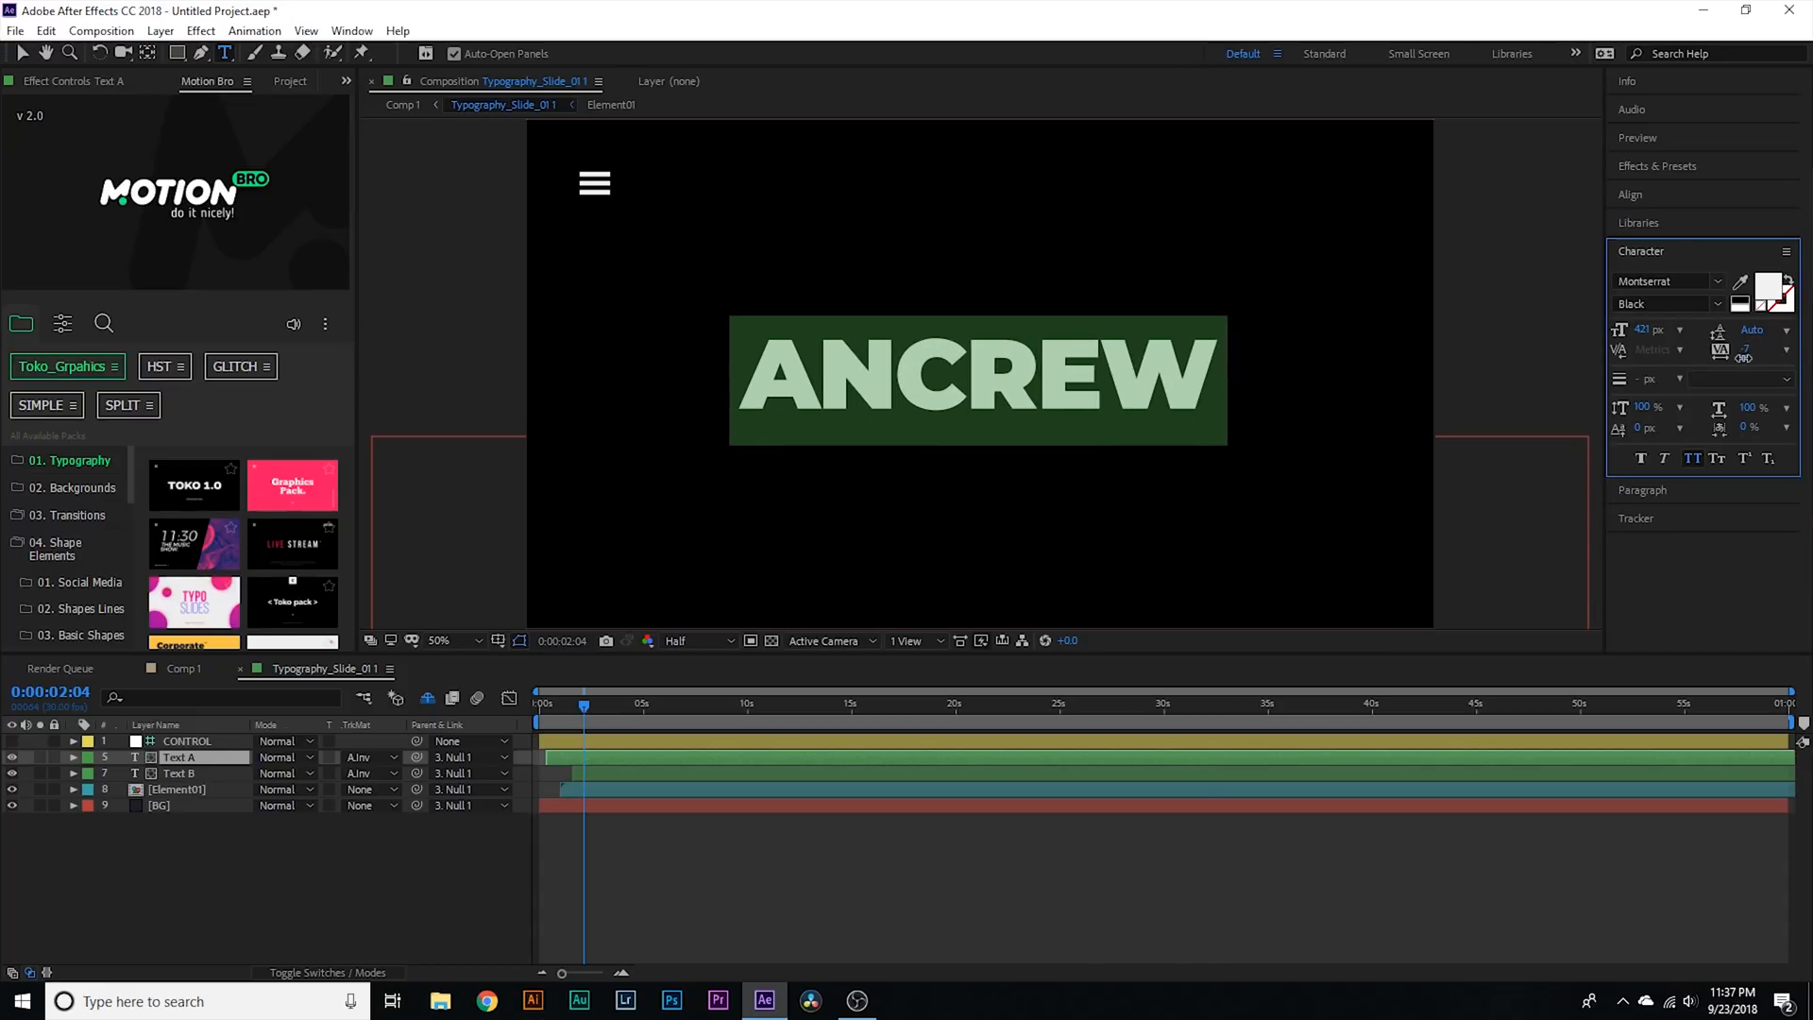
click(1749, 350)
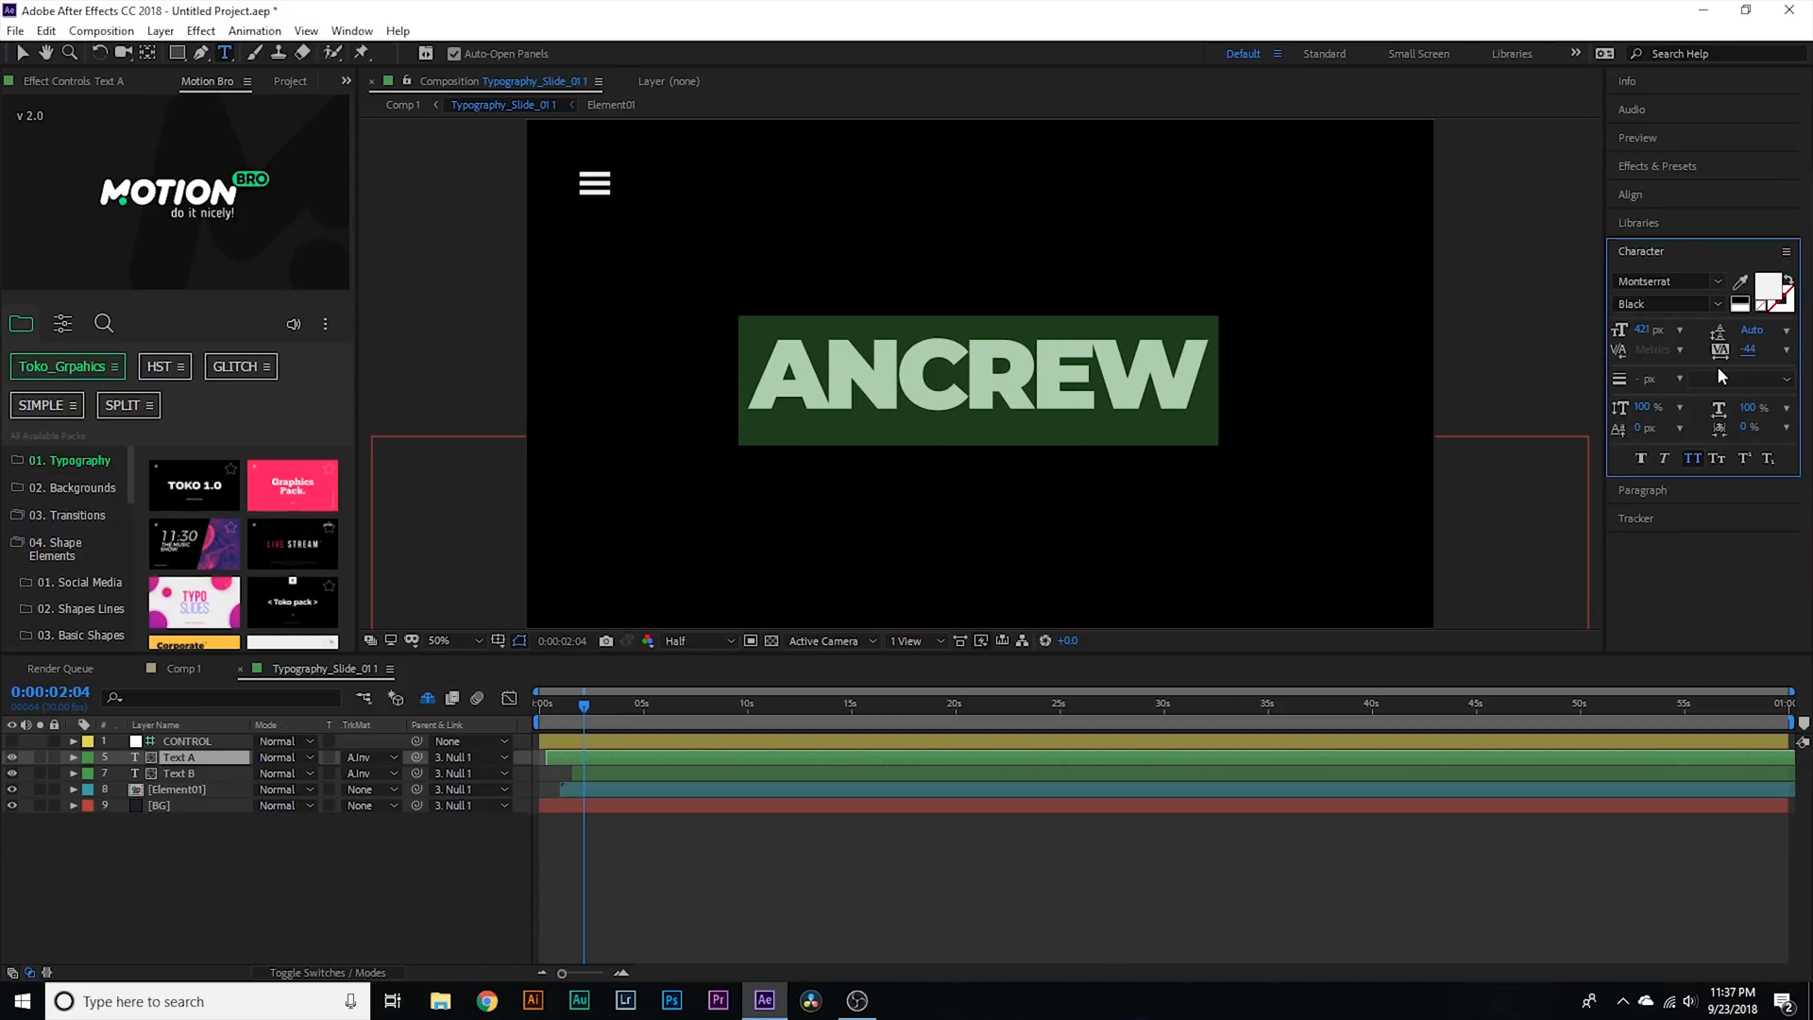